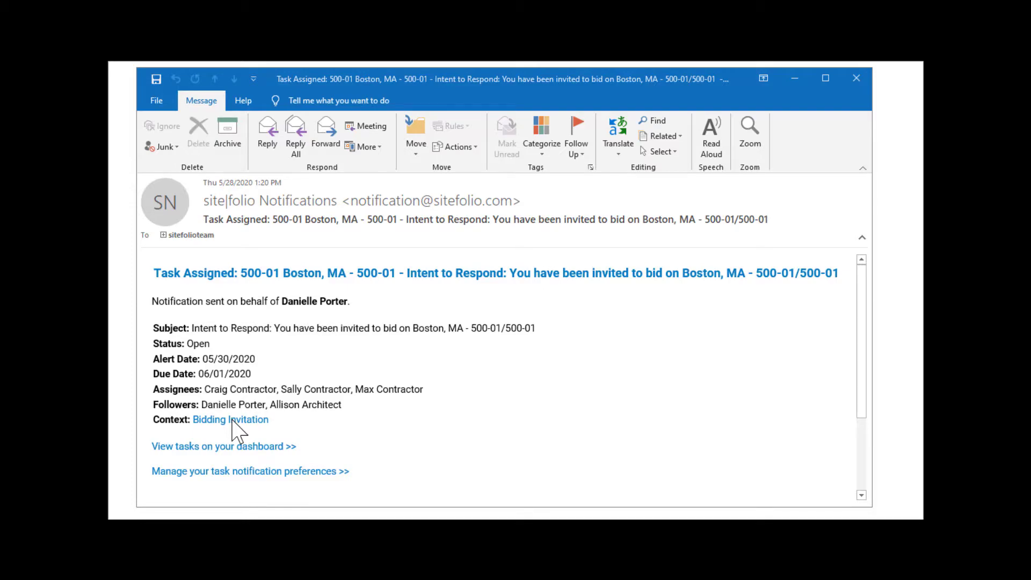
# Follow the Bidding Invitation link in the notification email to reach the site|folio dashboard
pyautogui.click(223, 446)
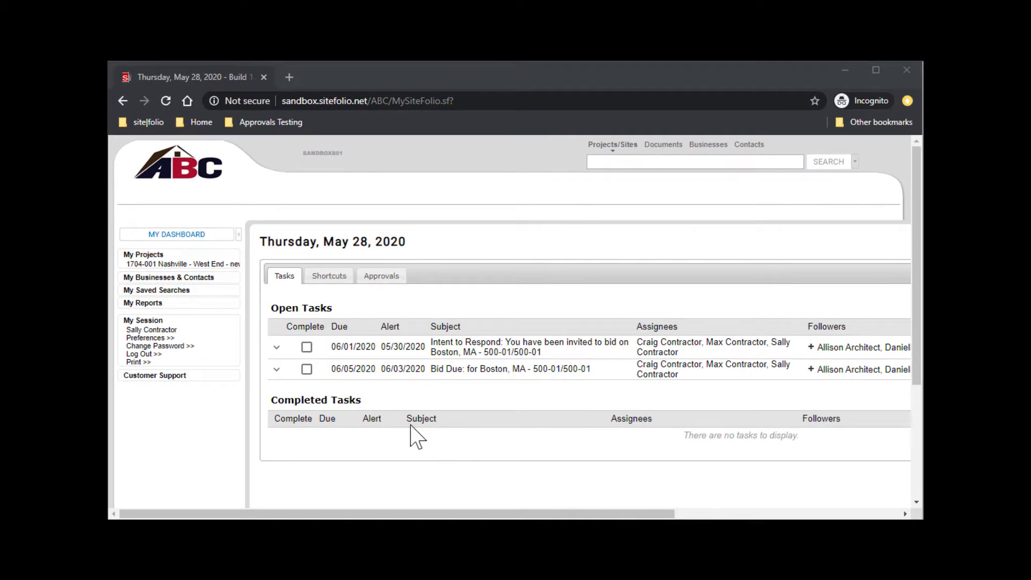
# Open the bid package for the Intent to Respond task on 500-01 Boston, MA
pyautogui.click(306, 347)
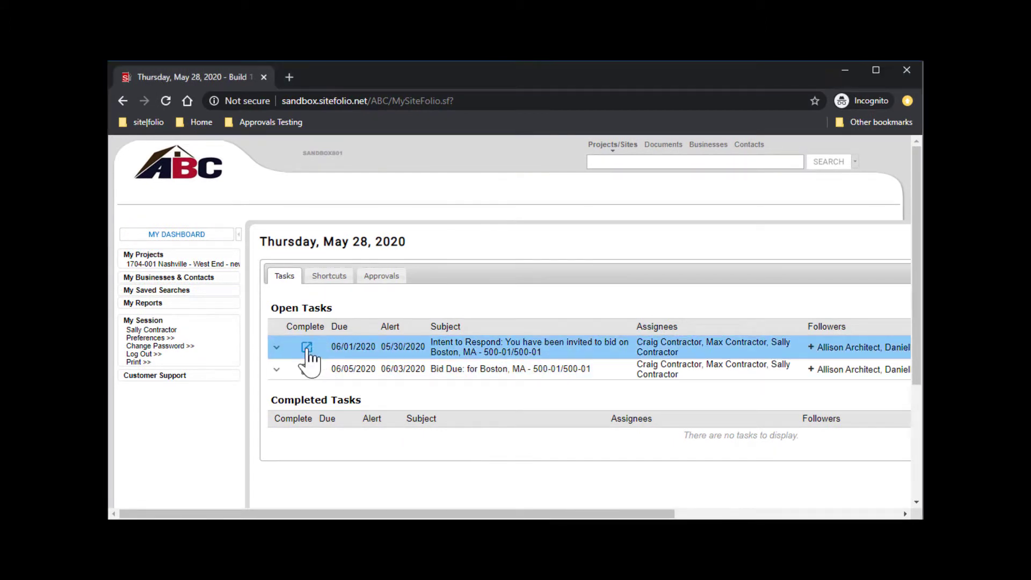
pyautogui.click(529, 347)
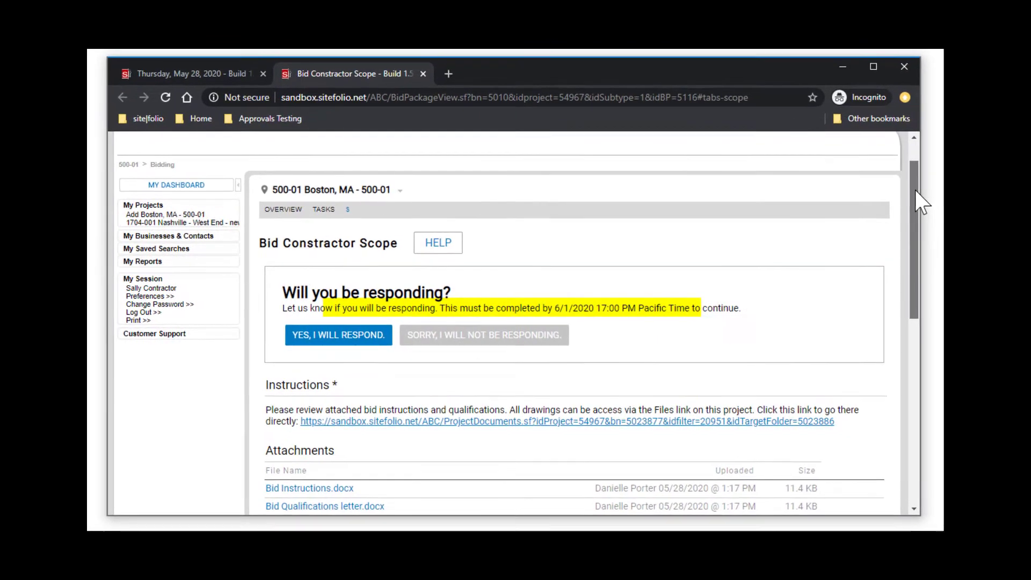
pyautogui.scroll(-3)
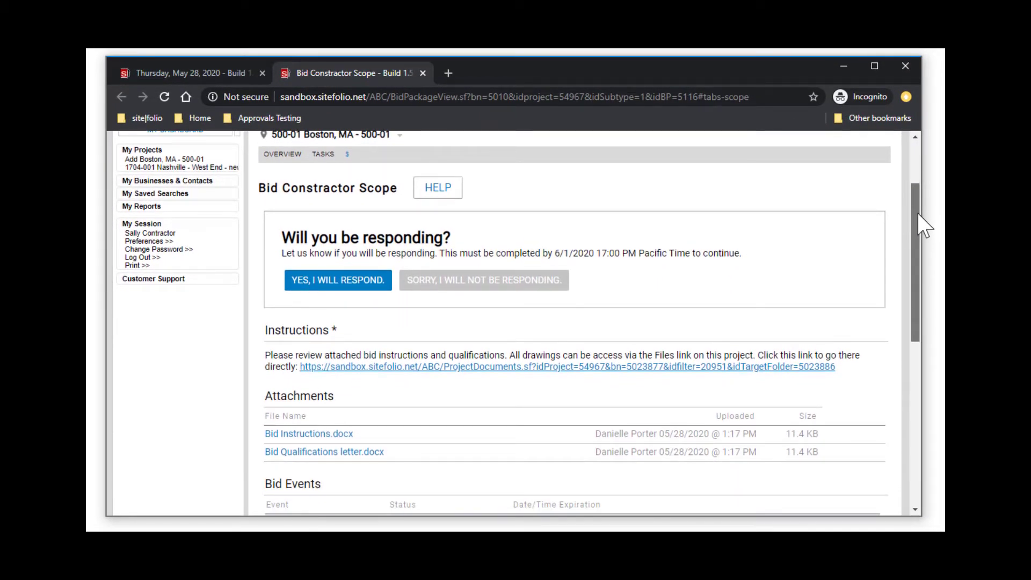
pyautogui.scroll(-3)
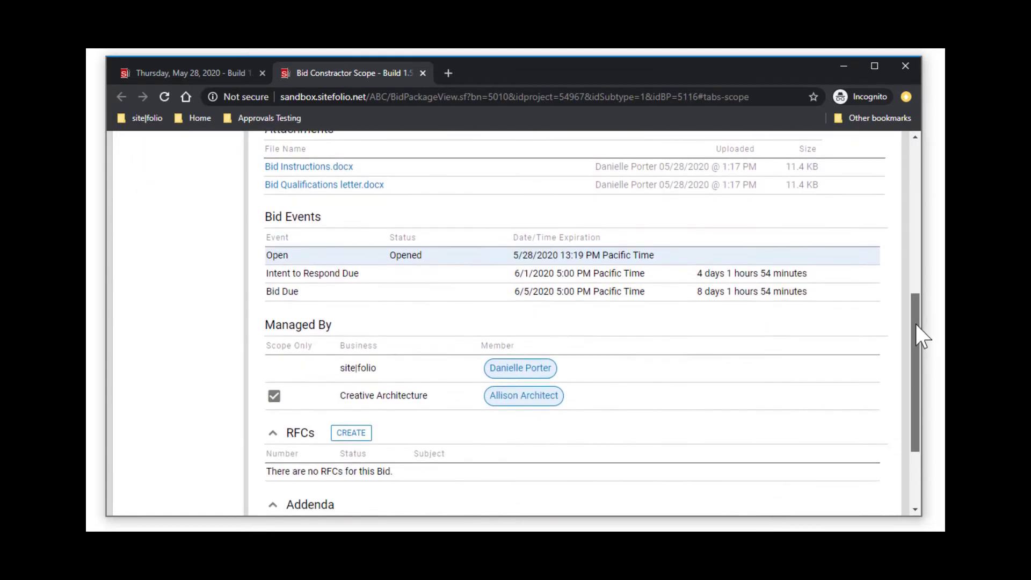
pyautogui.scroll(-3)
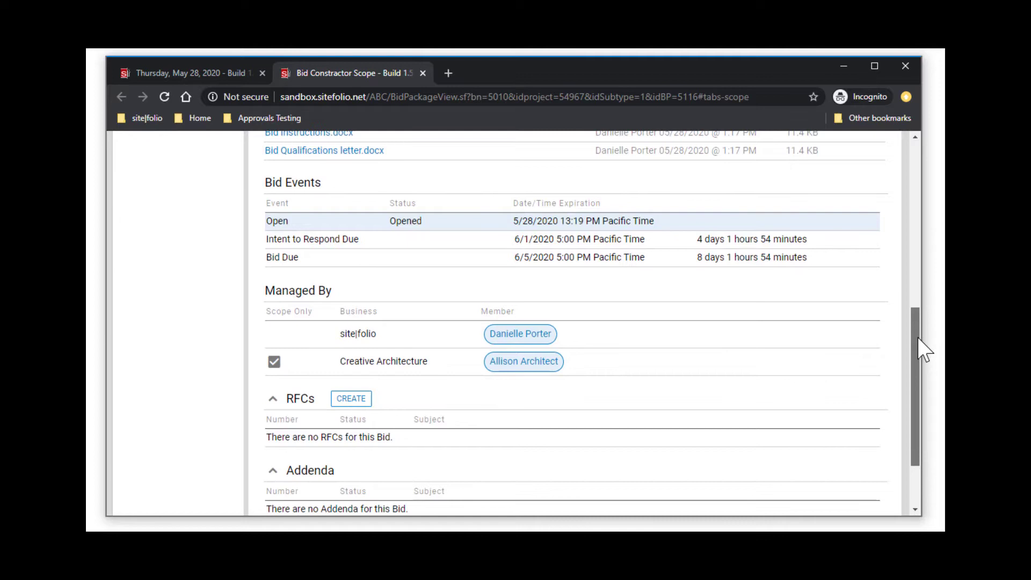
pyautogui.scroll(-3)
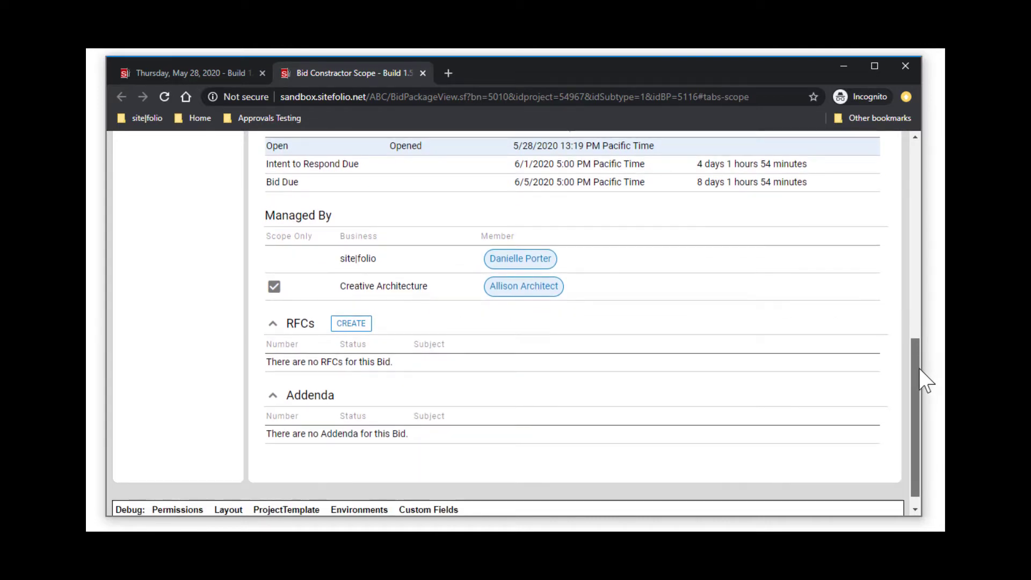
pyautogui.scroll(3)
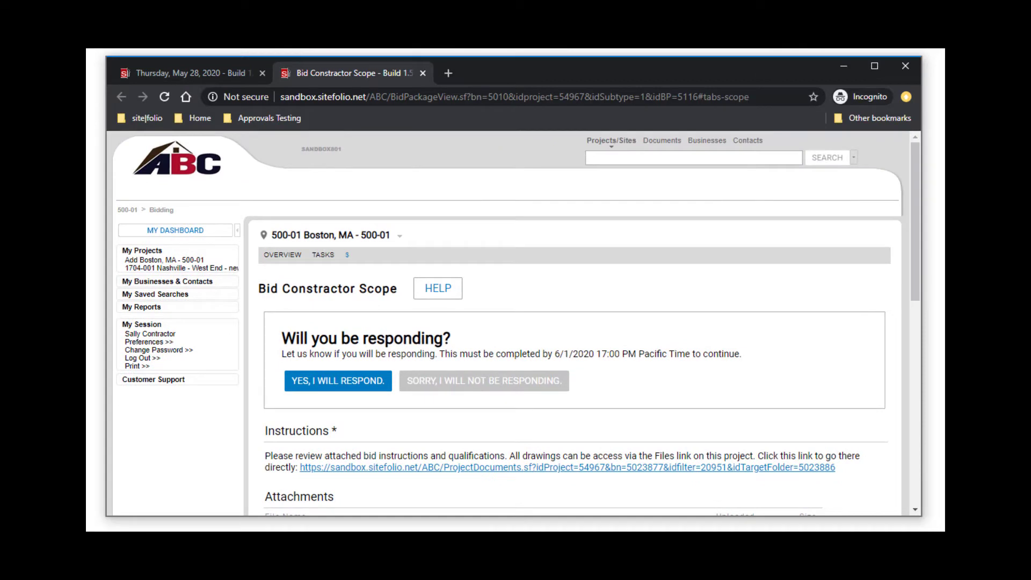
pyautogui.moveTo(454, 442)
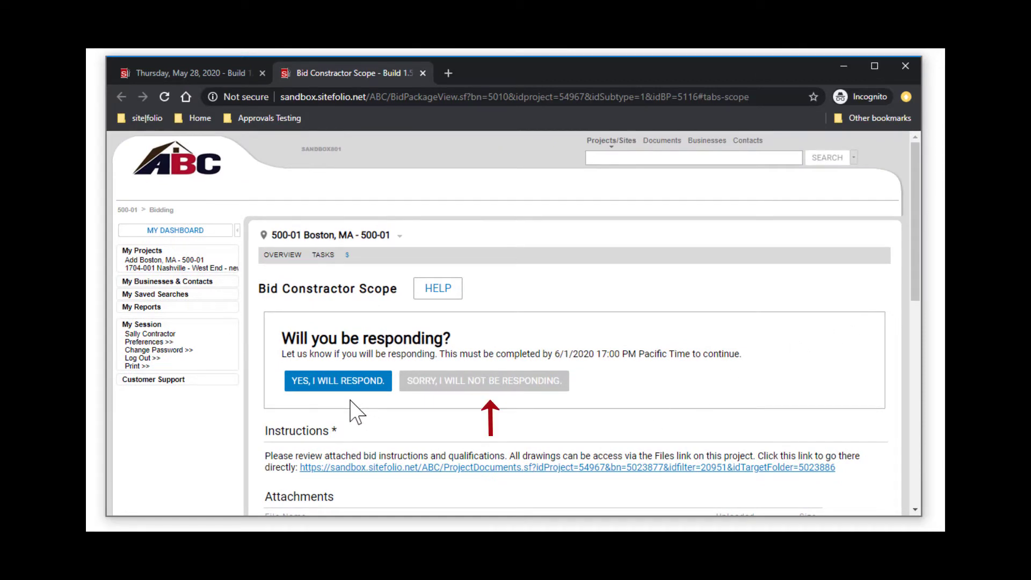
# Register 'Yes, I will respond' to the Boston bid and confirm it
pyautogui.click(338, 380)
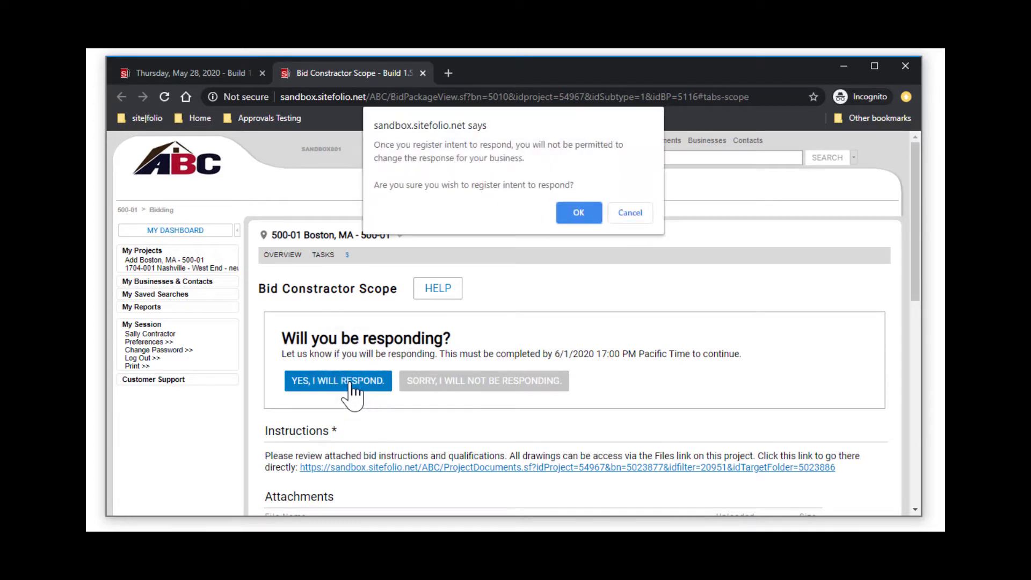
pyautogui.click(578, 212)
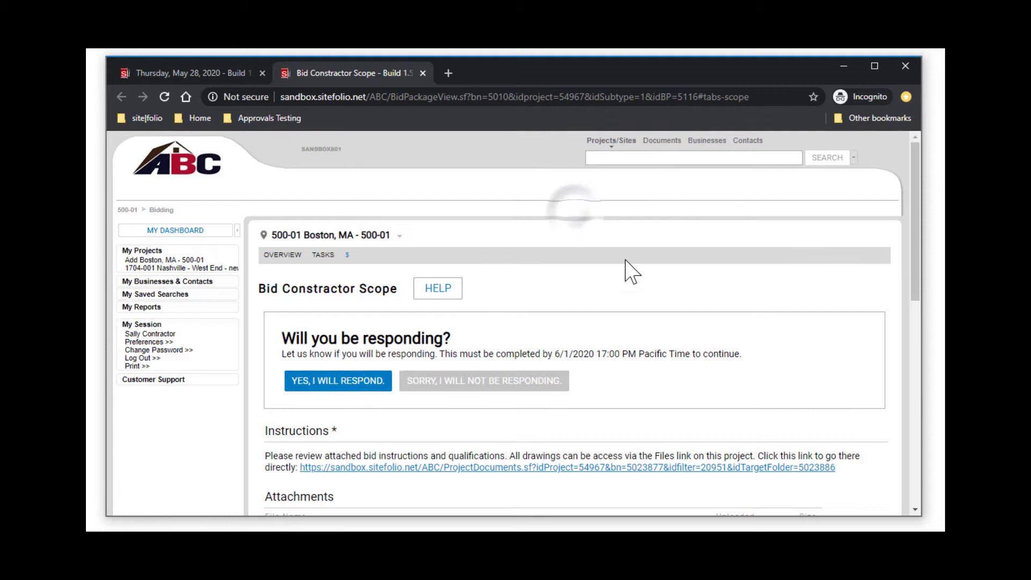
pyautogui.click(339, 380)
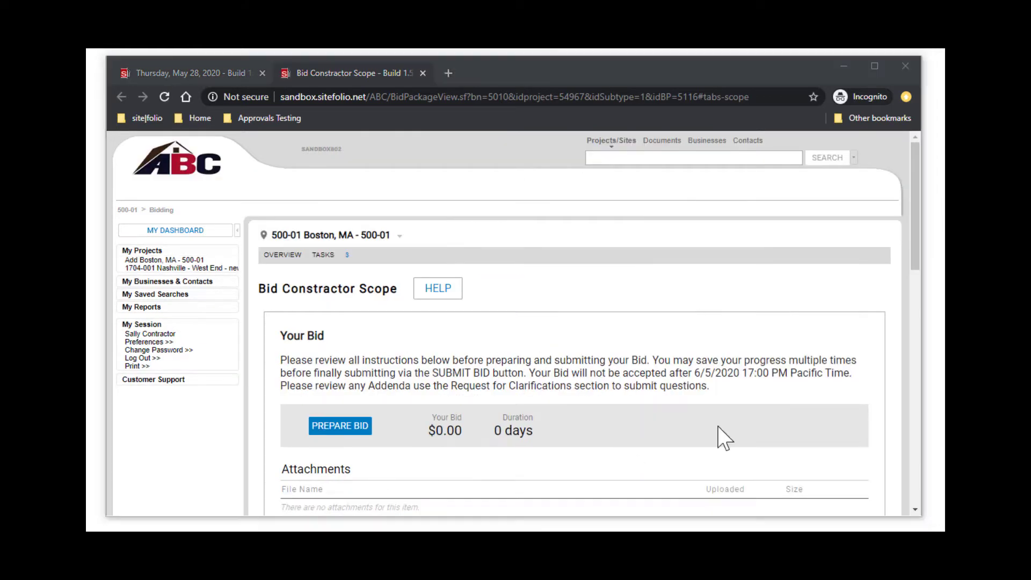
pyautogui.scroll(-3)
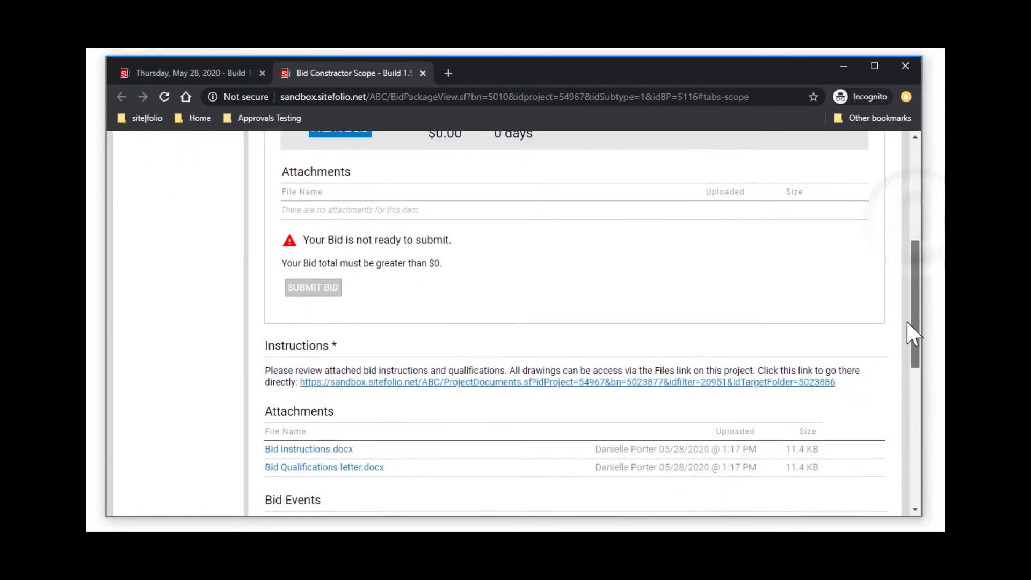
pyautogui.scroll(-3)
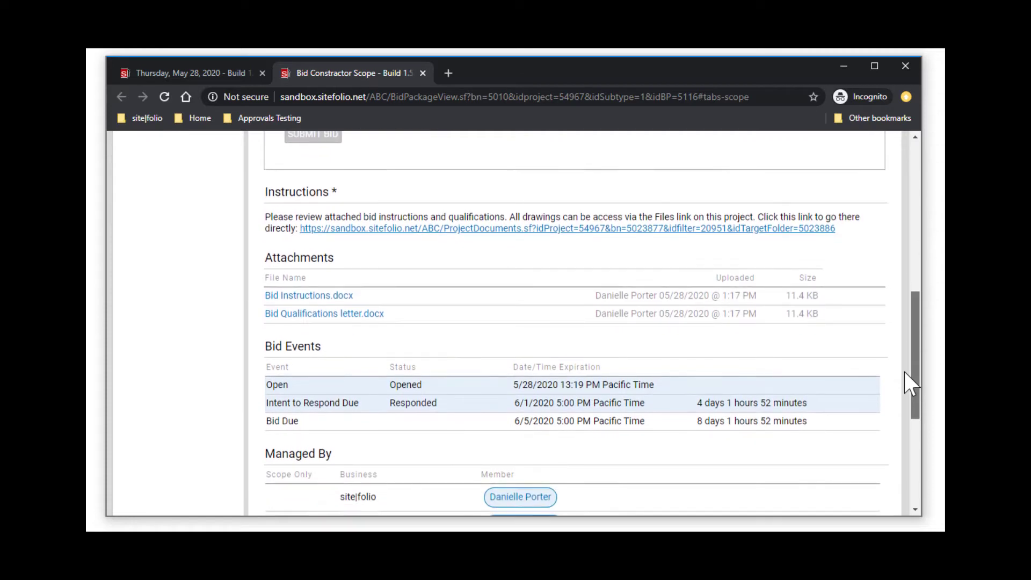
pyautogui.scroll(-3)
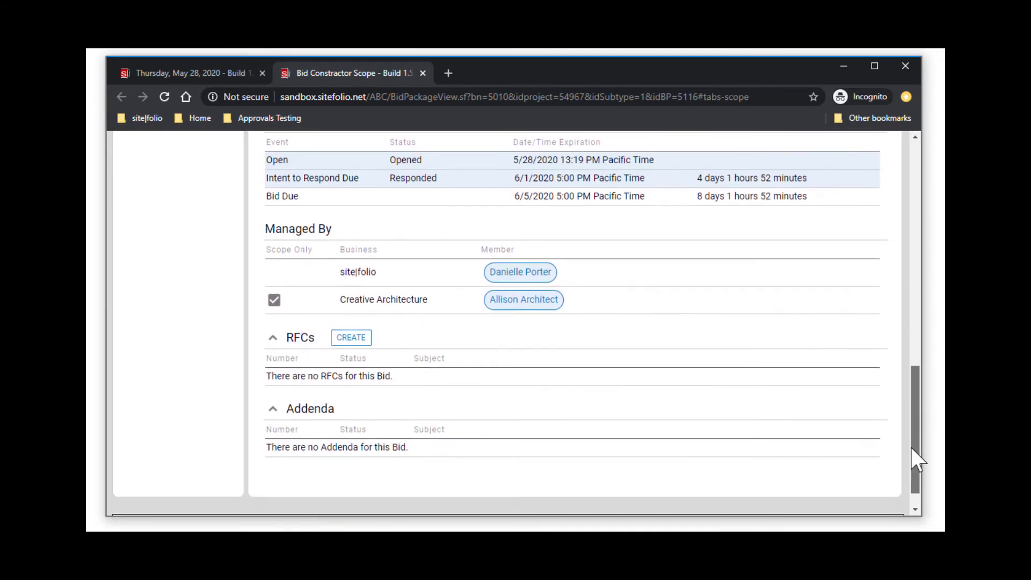
pyautogui.scroll(-3)
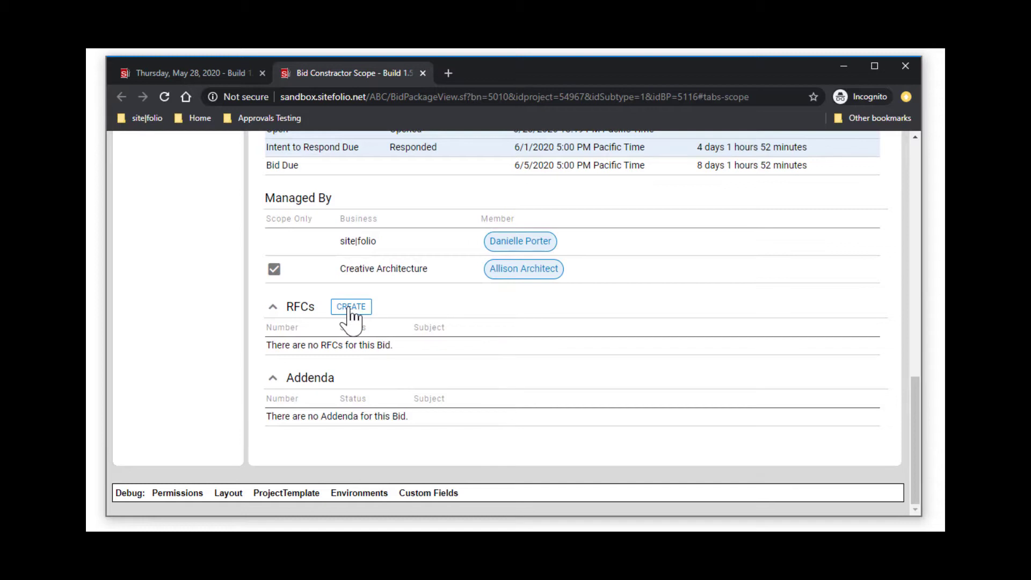
# Create and submit RFC 0001 about wall height, then return to the bid package
pyautogui.click(350, 306)
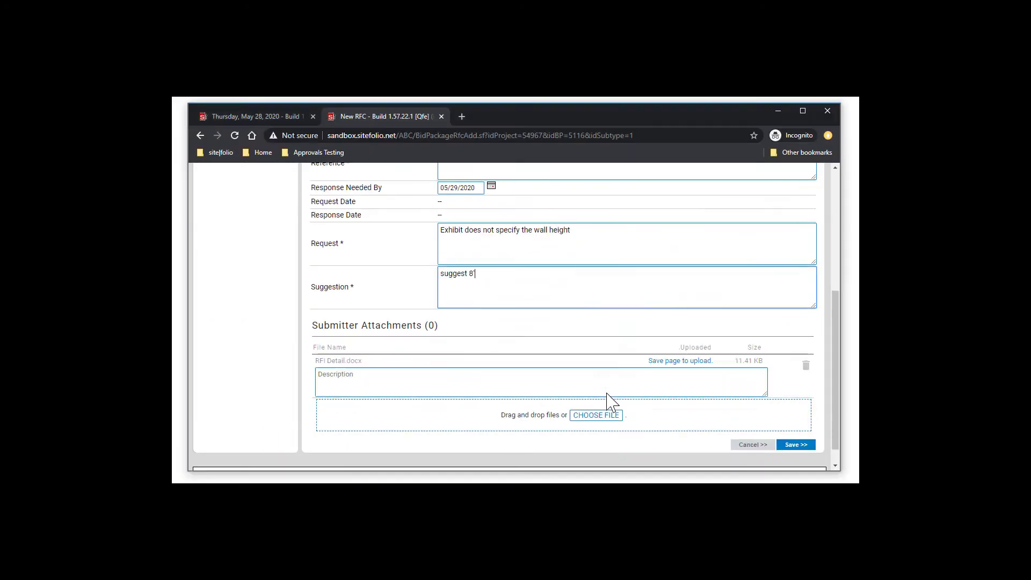
pyautogui.click(795, 444)
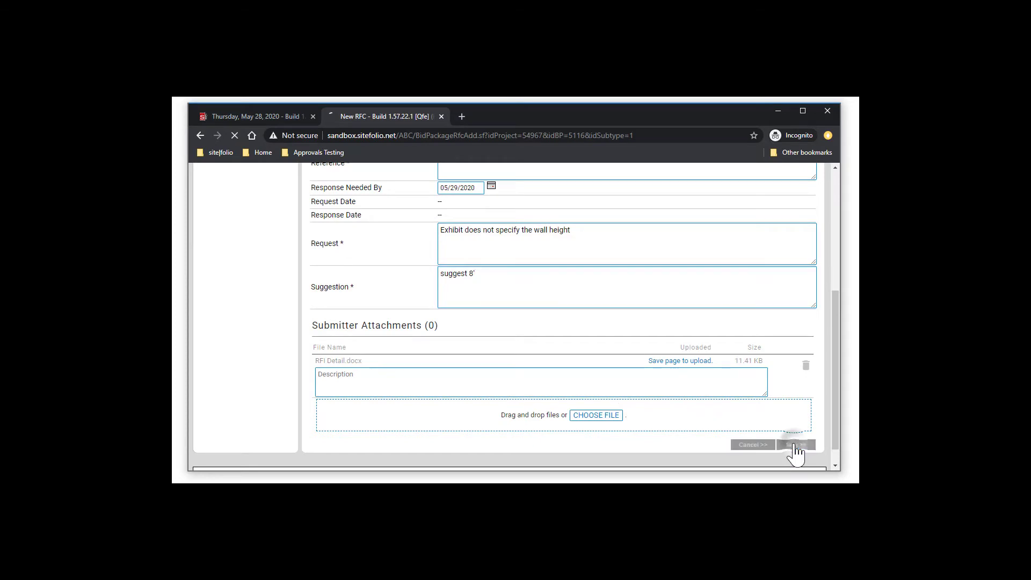
pyautogui.click(796, 445)
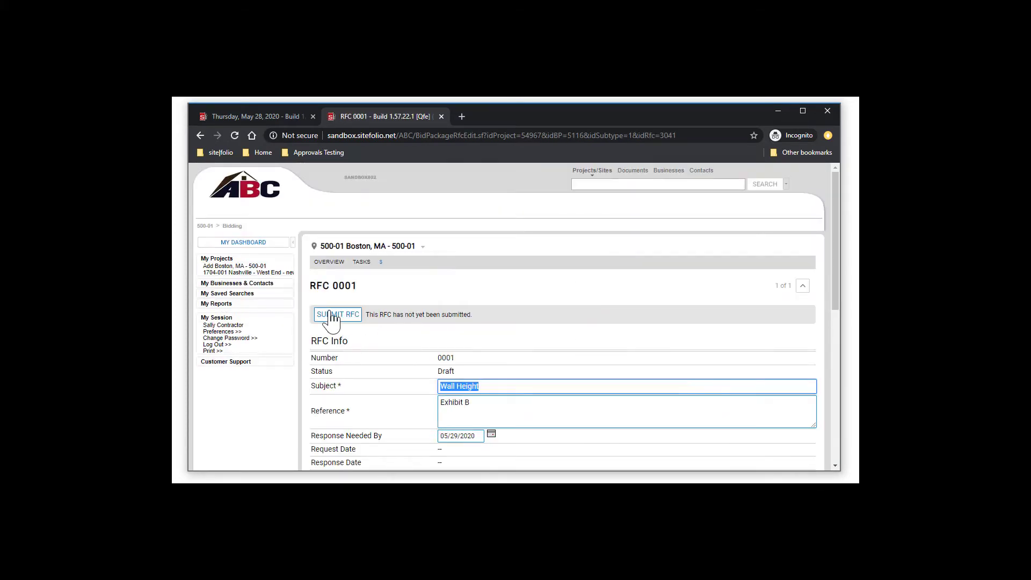
pyautogui.click(337, 315)
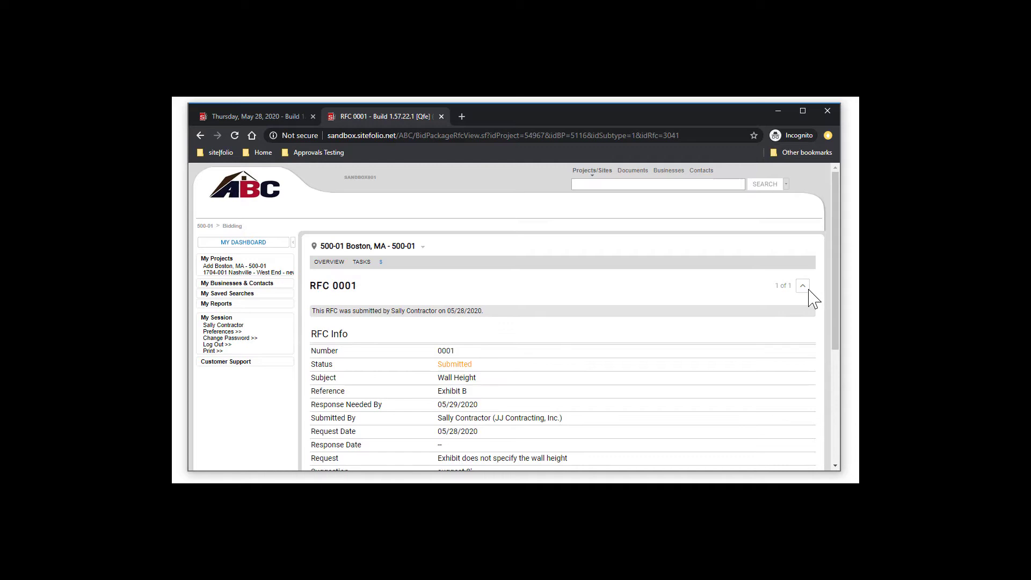
pyautogui.click(802, 285)
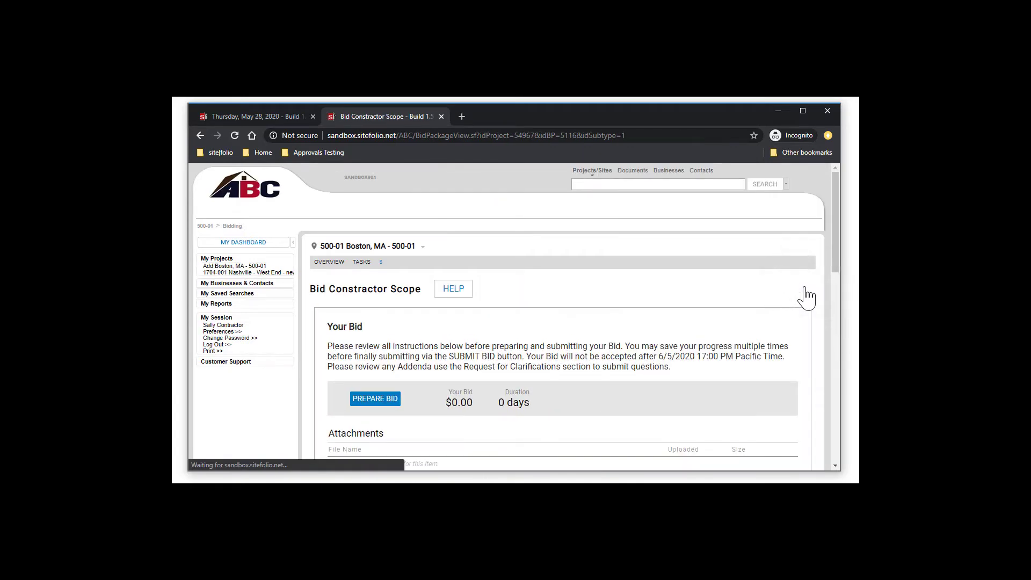
# Start preparing the bid, with Bid Proposal with detail.pdf queued as an attachment
pyautogui.scroll(-3)
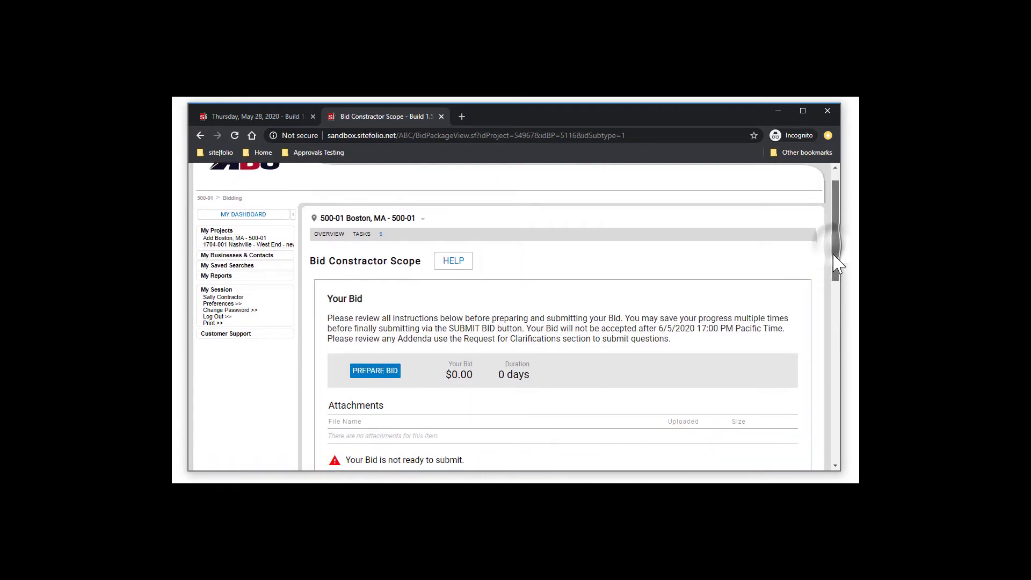
pyautogui.scroll(-3)
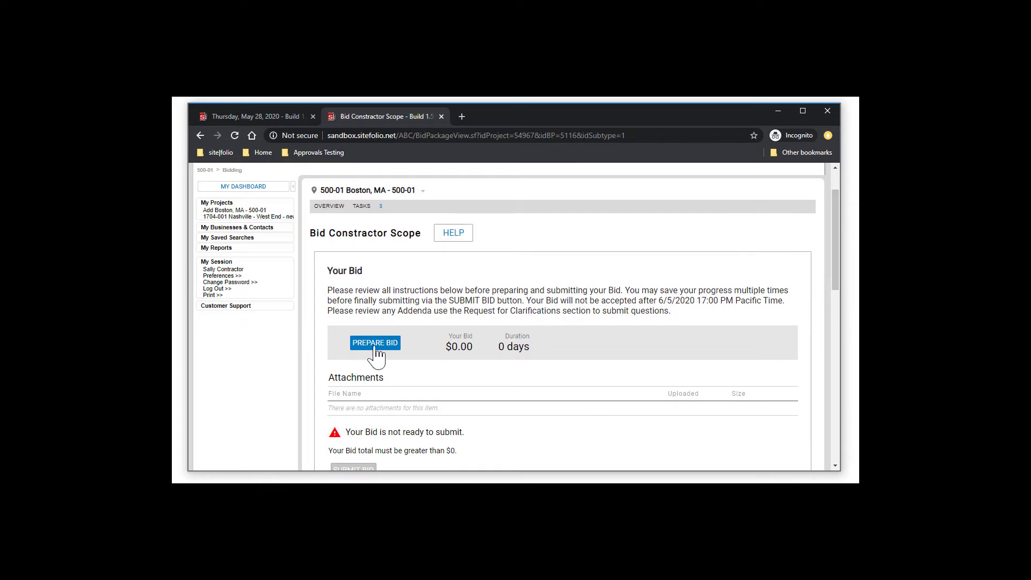
pyautogui.click(375, 343)
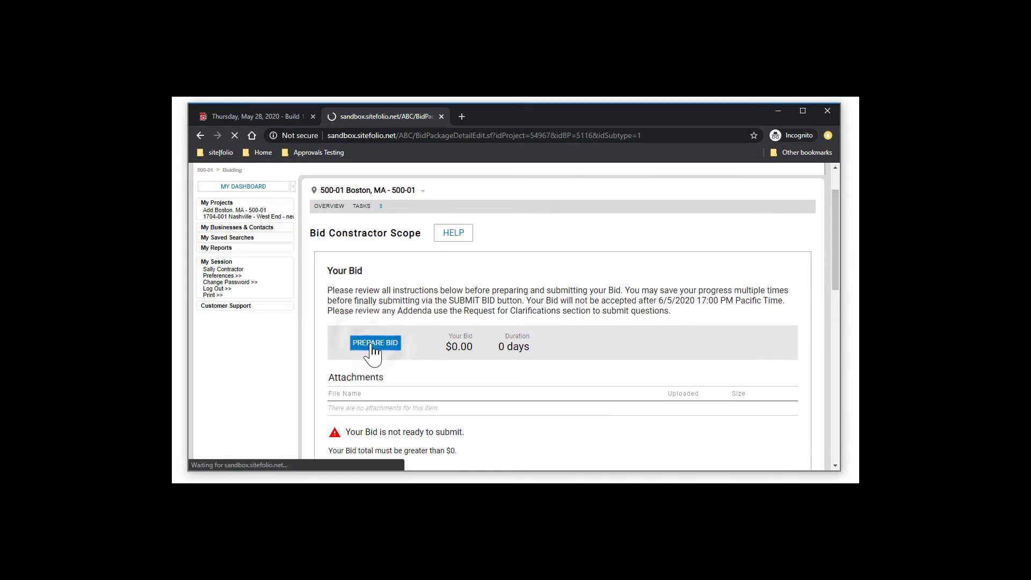
pyautogui.click(375, 343)
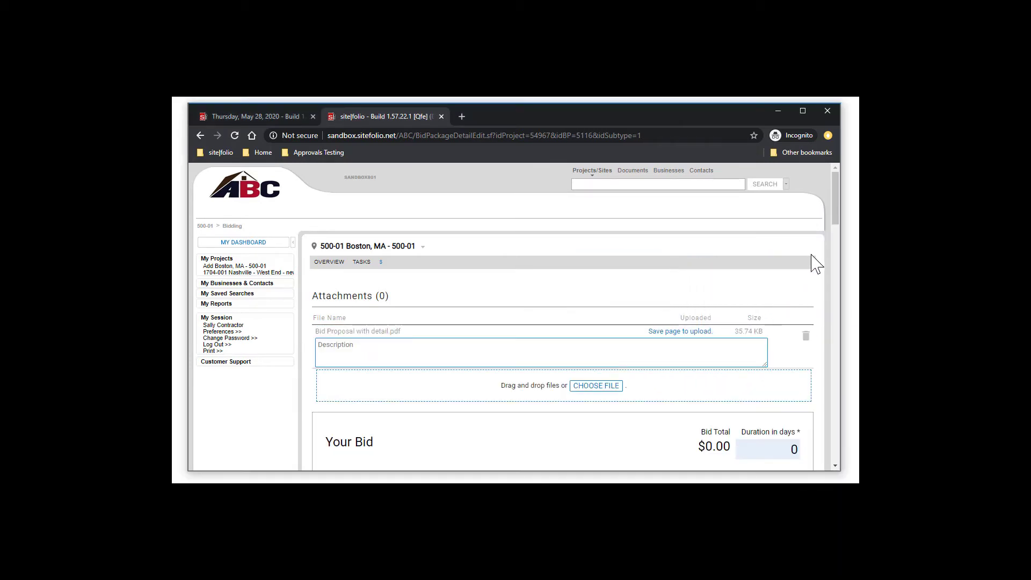
# Enter 15 days duration and amounts 5000, 2000 and 3000 for Clearing & Grading, Underground Utilities and Sidewalks
pyautogui.scroll(-3)
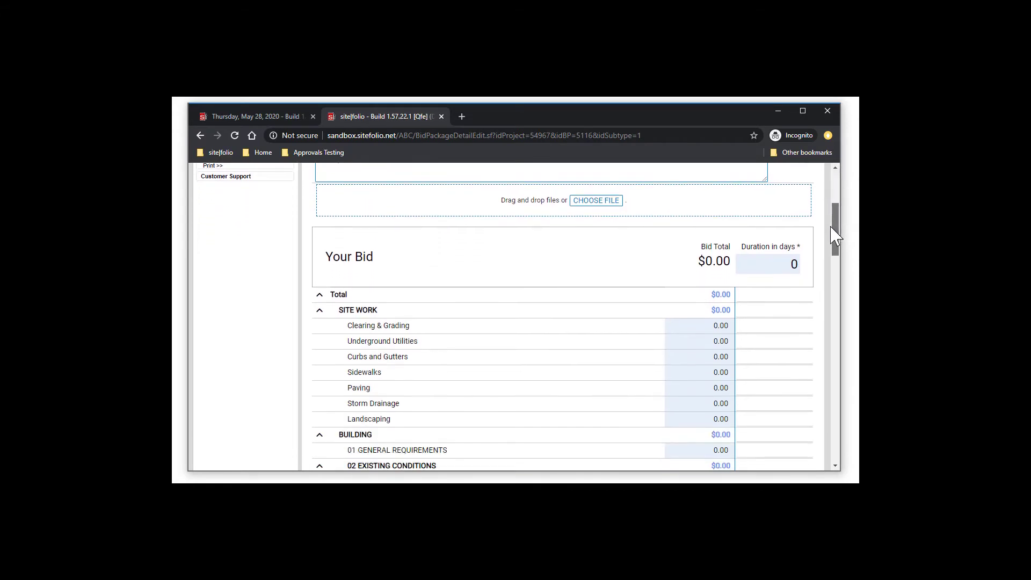
pyautogui.click(786, 264)
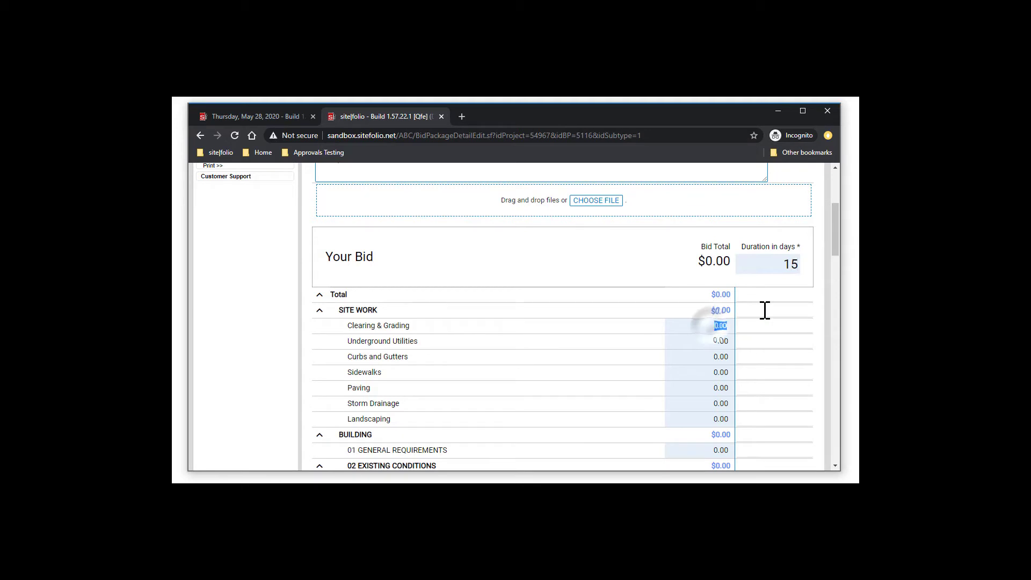
pyautogui.write('5000')
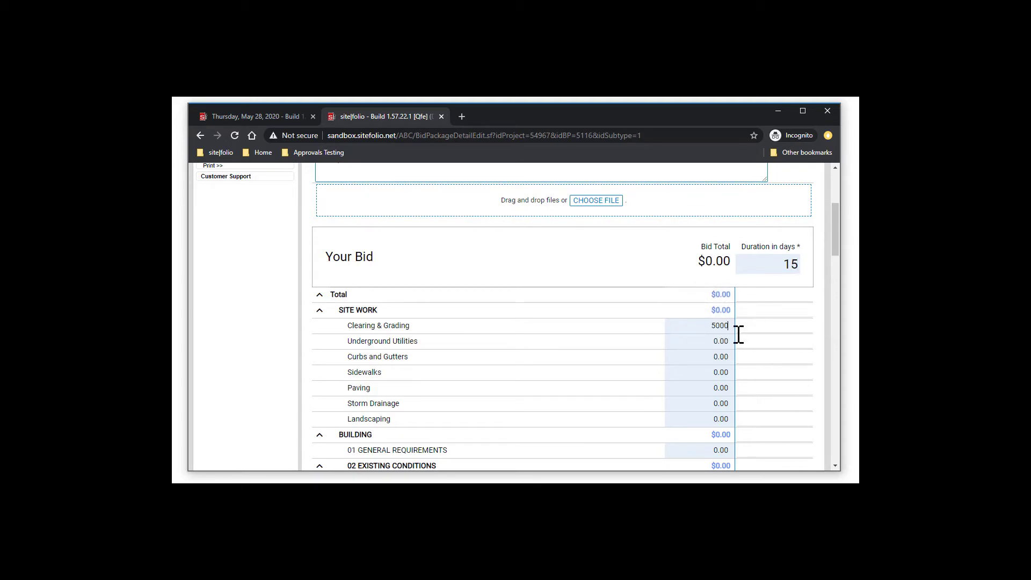
pyautogui.write('2000')
pyautogui.click(698, 372)
pyautogui.write('3')
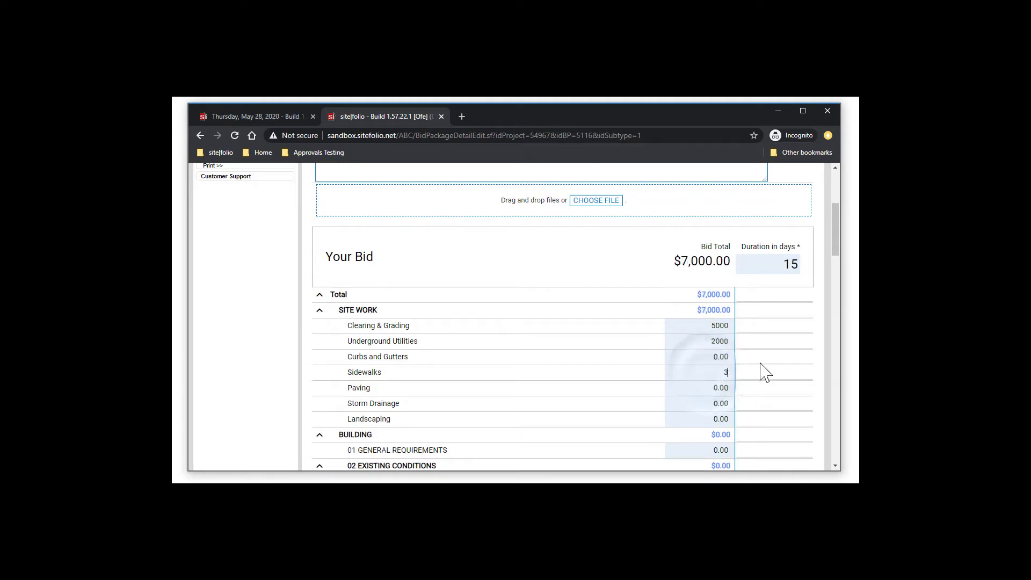
pyautogui.write('000')
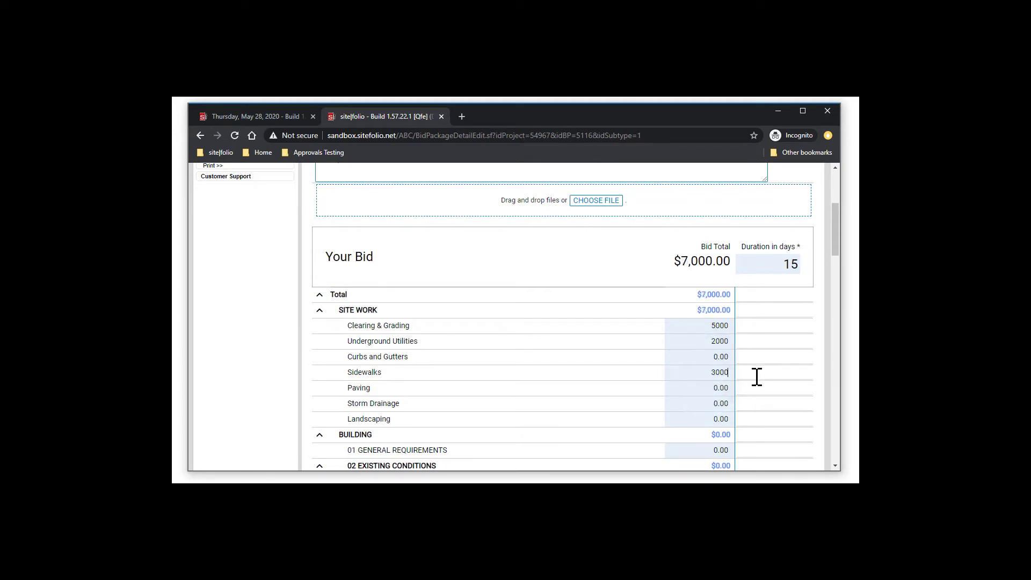
# Add notes 'see attachment for note c' and 'city fee' on the Sidewalks and Underground Utilities lines
pyautogui.write('see a')
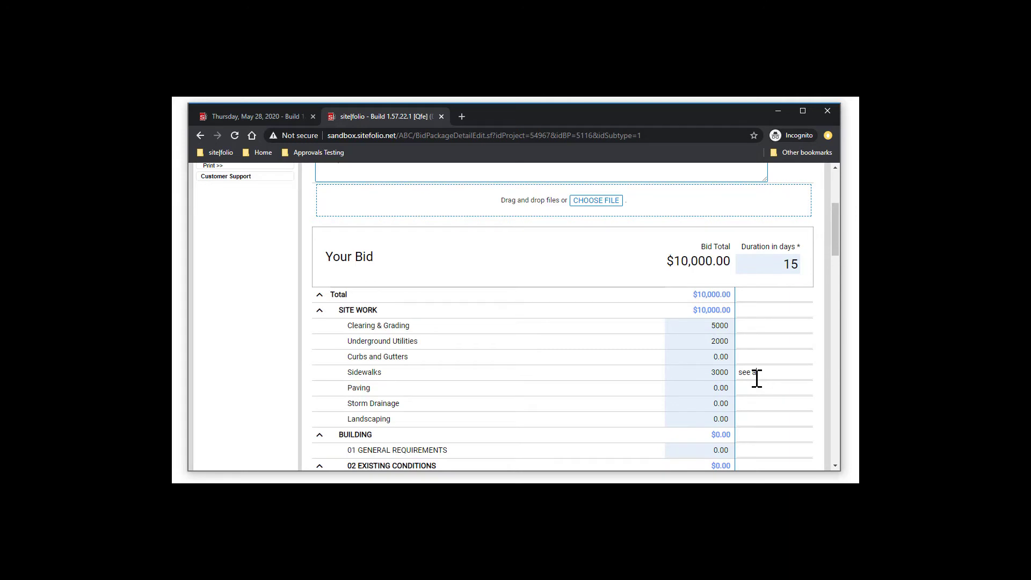
pyautogui.write('ttachment for br')
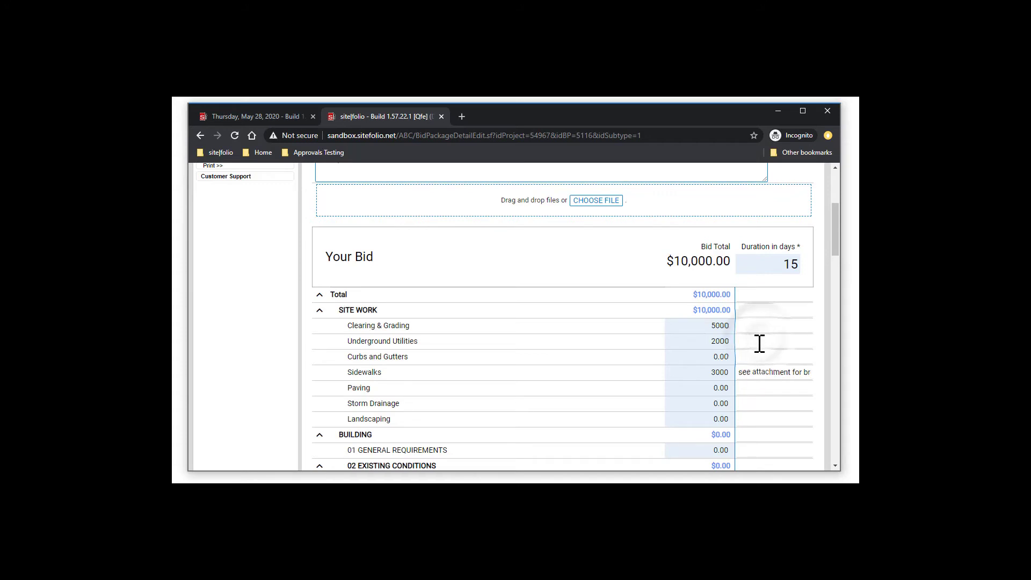
pyautogui.write('note c')
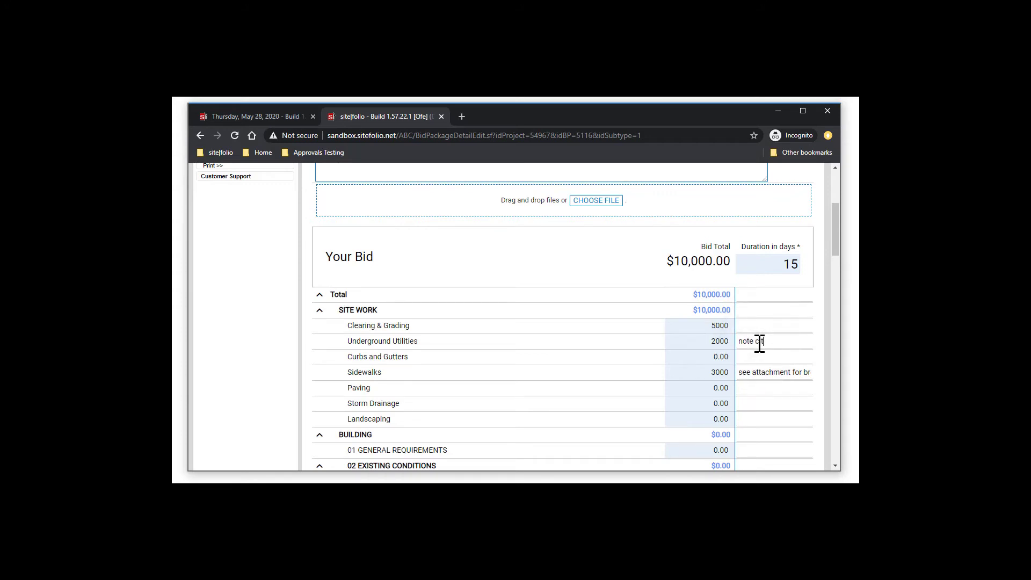
pyautogui.write('city fees')
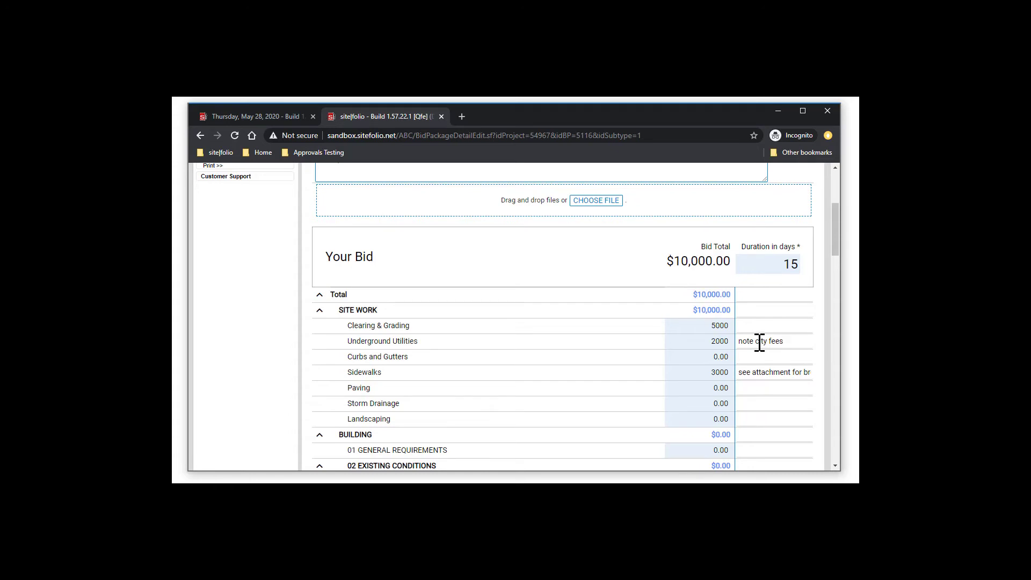
# Save the $10,000.00, 15-day bid as a draft
pyautogui.scroll(-3)
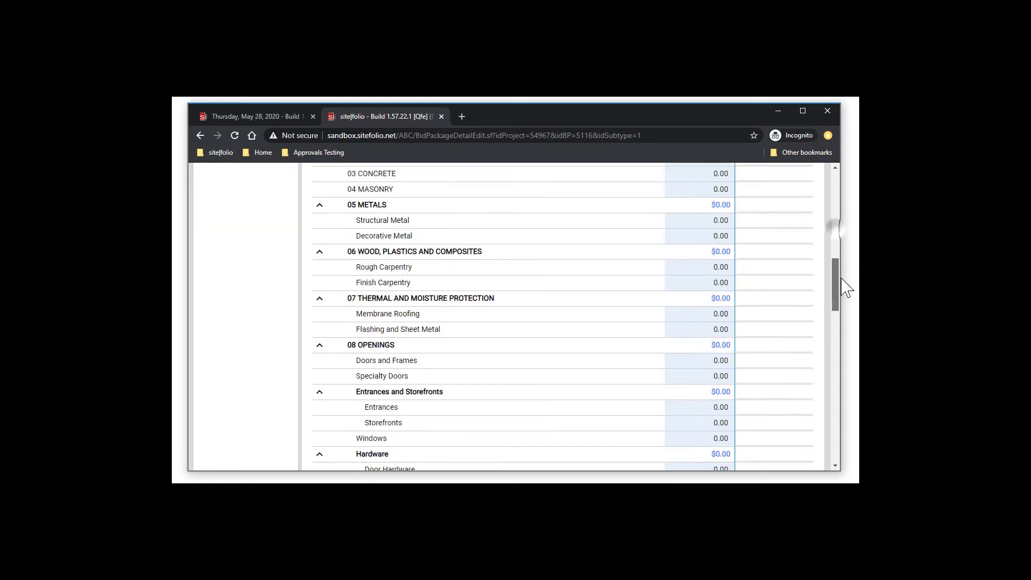
pyautogui.scroll(-3)
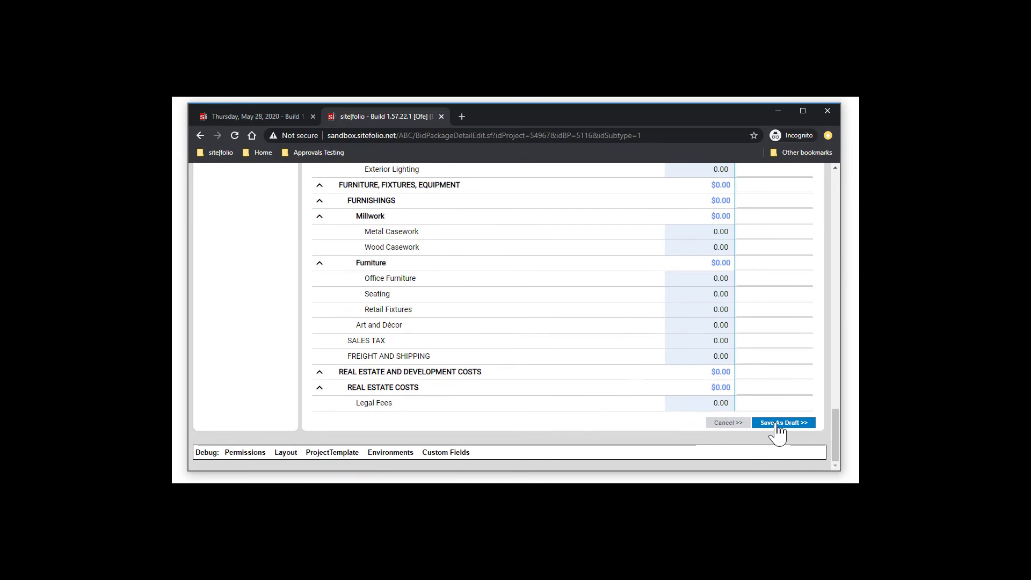
pyautogui.click(782, 422)
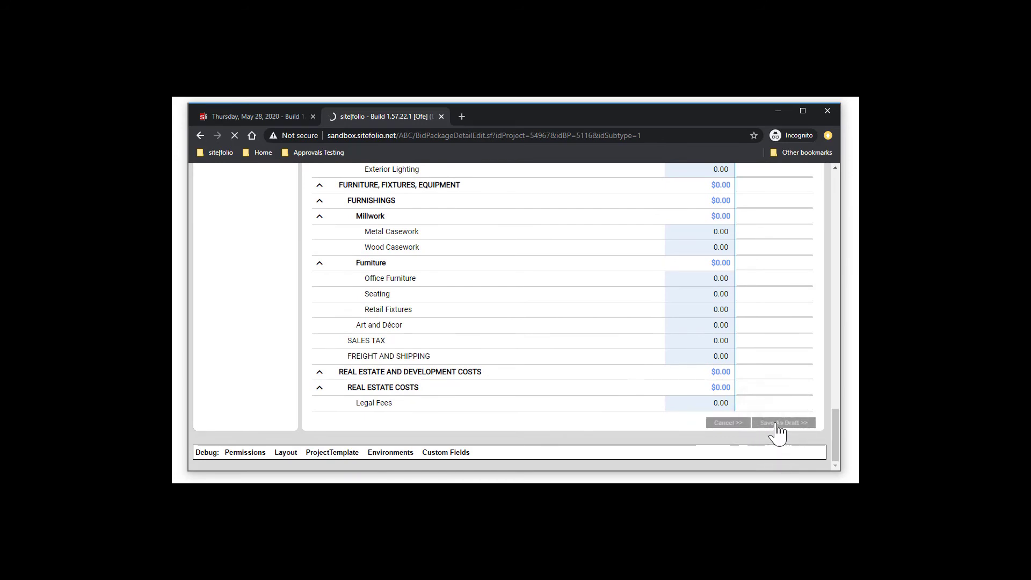
pyautogui.click(782, 423)
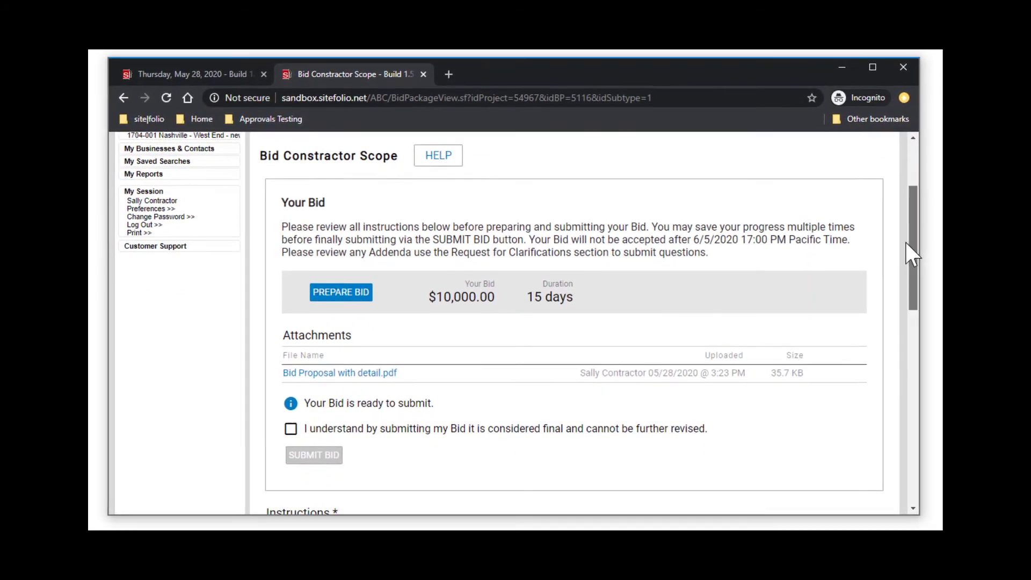
pyautogui.scroll(-3)
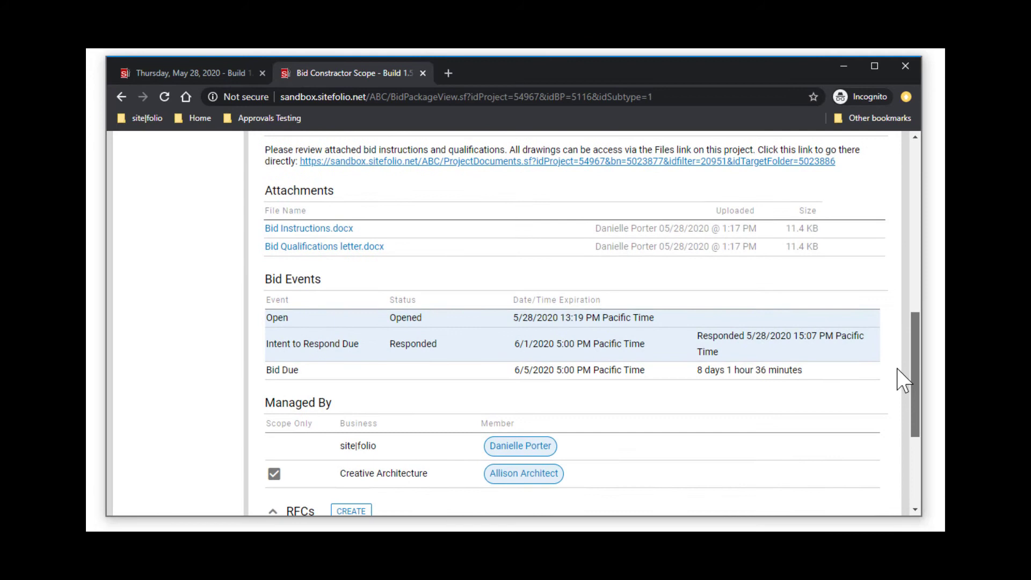
pyautogui.scroll(-3)
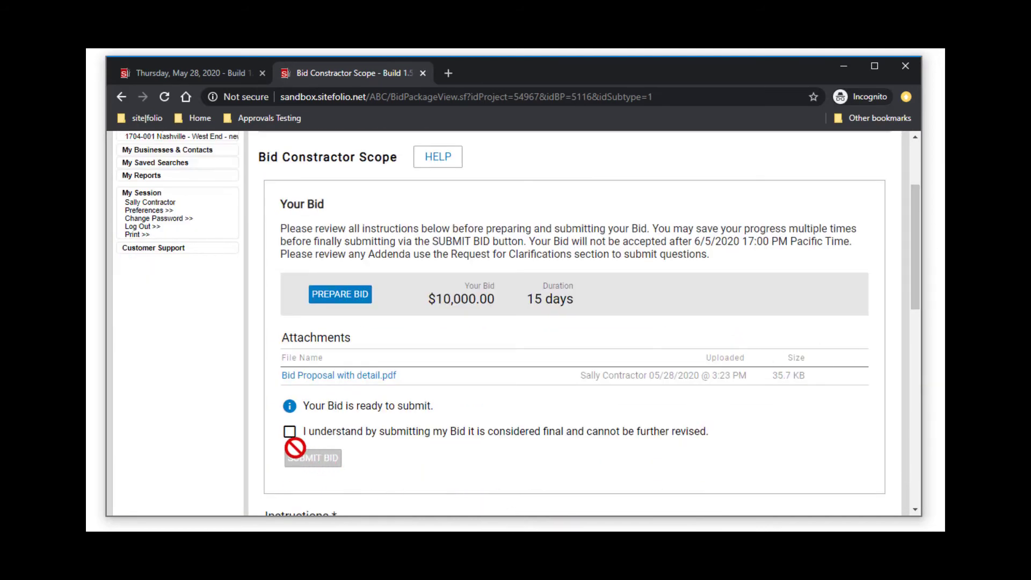
# Acknowledge the bid is final, submit it, and check Bid Due reads Submitted
pyautogui.click(290, 432)
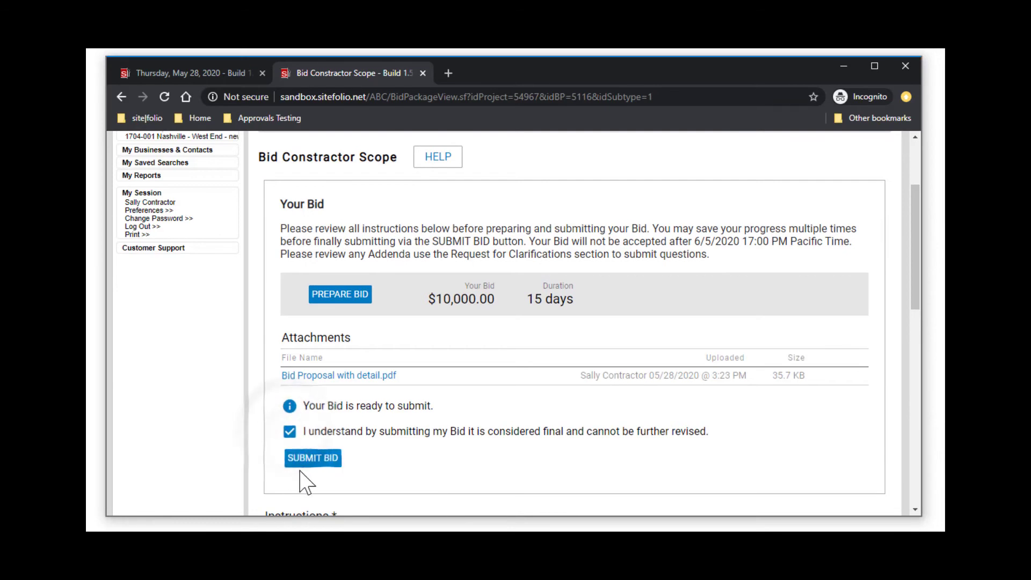
pyautogui.click(313, 458)
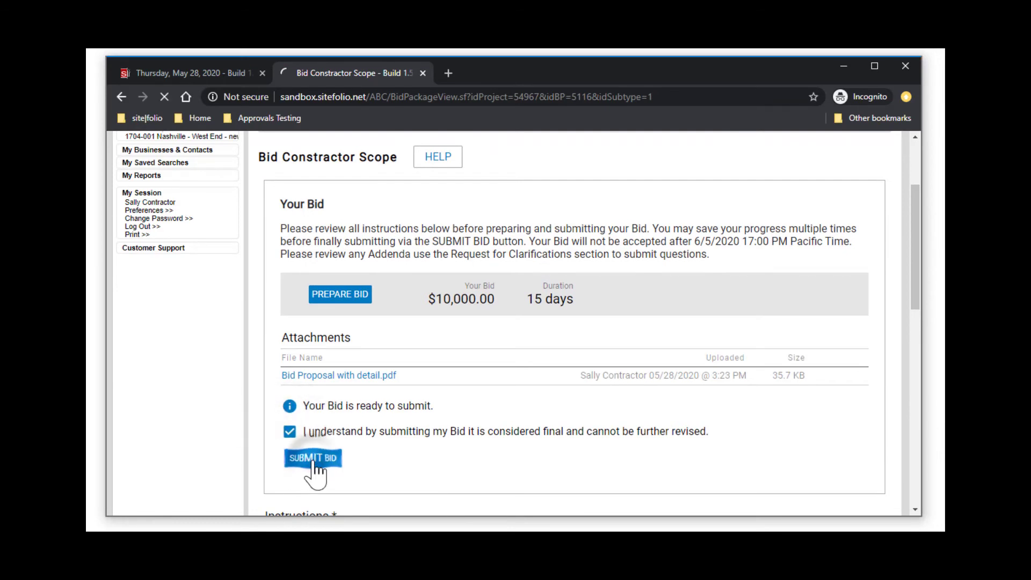
pyautogui.click(313, 459)
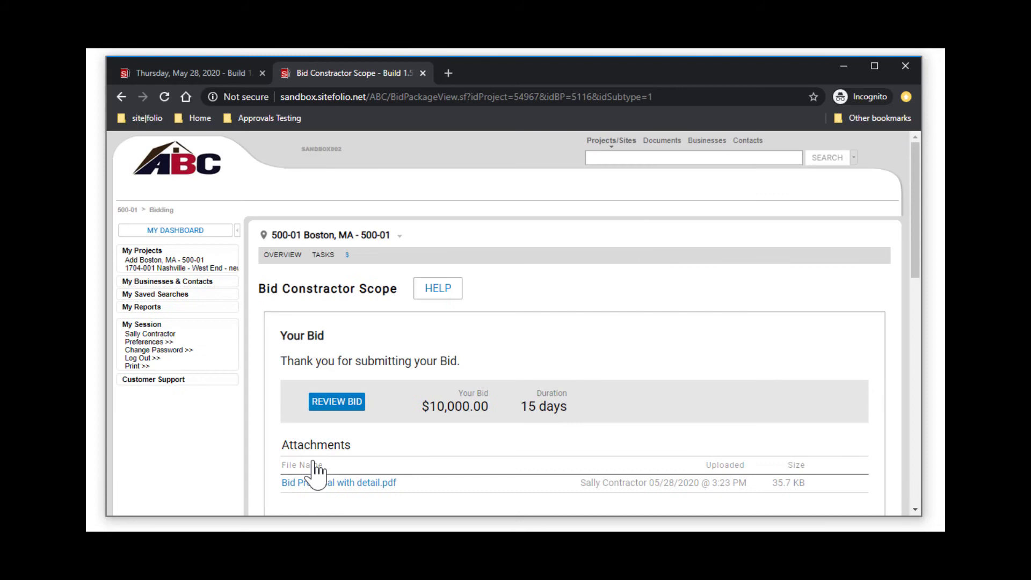
pyautogui.moveTo(889, 276)
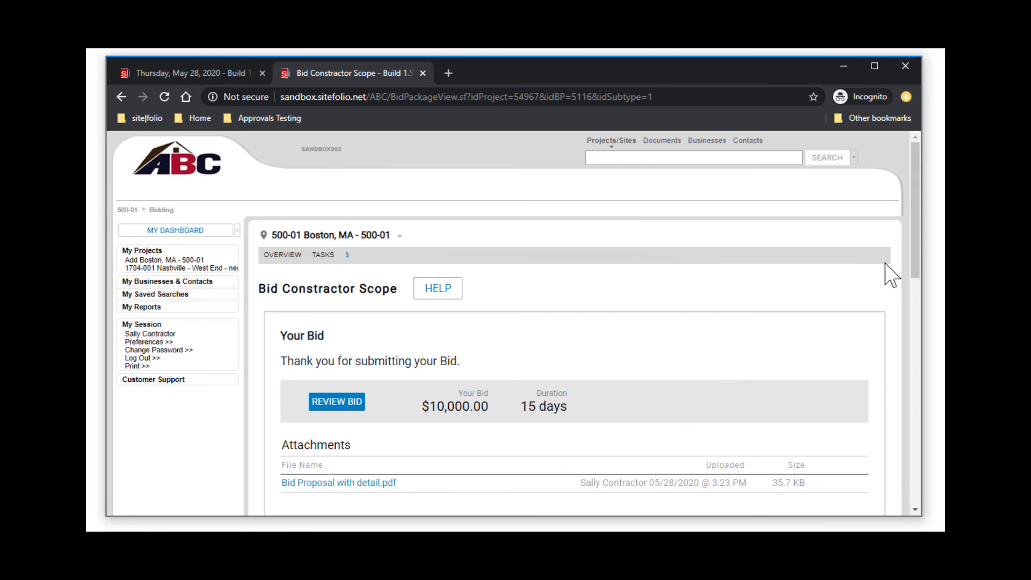
pyautogui.scroll(-3)
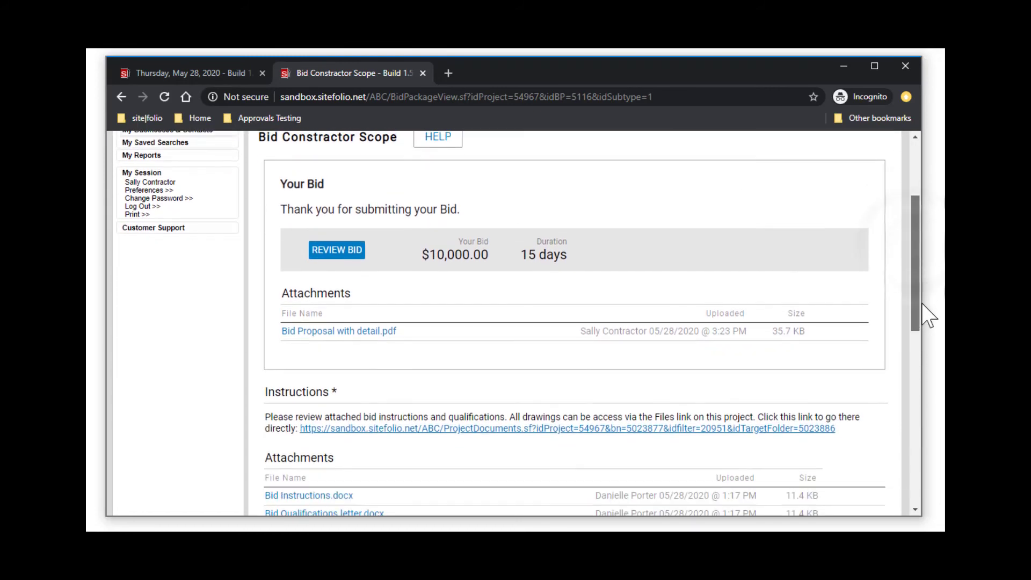
pyautogui.scroll(-3)
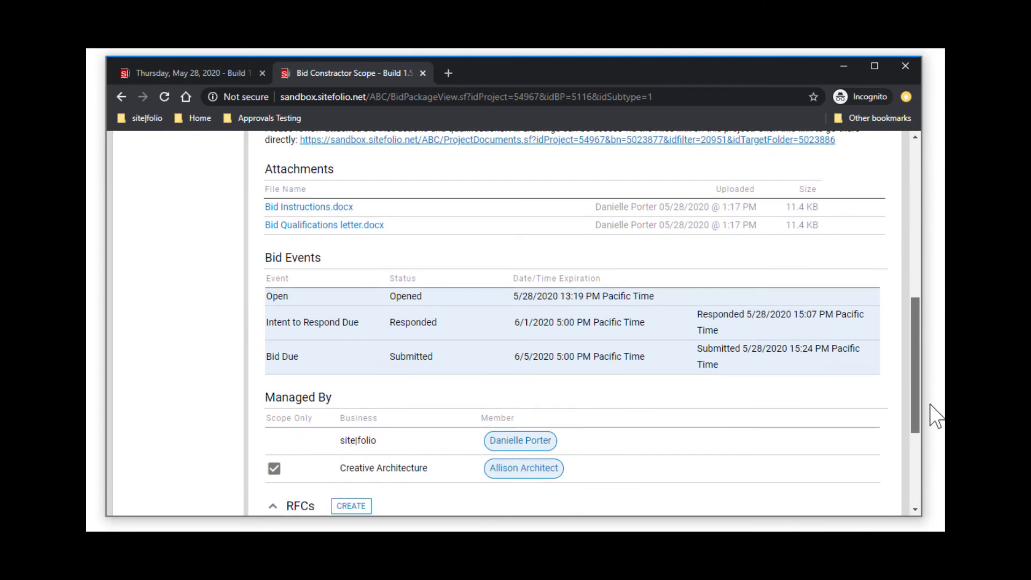